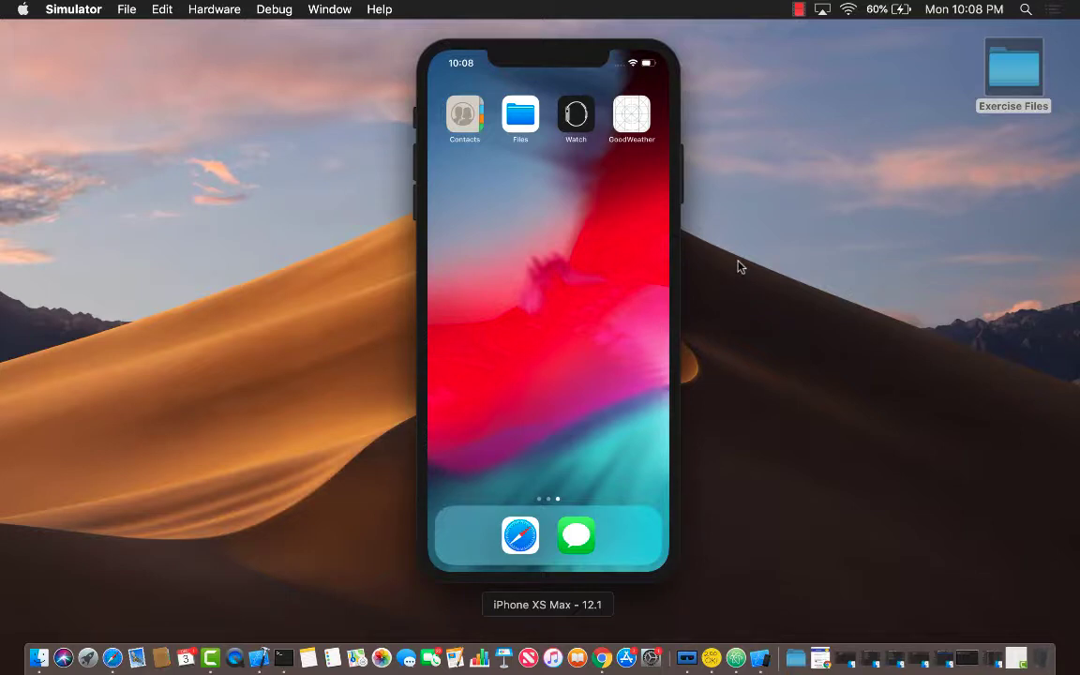
Step: Launch GoodWeather from the home screen to its empty city list
{"action": "left_click", "coordinate": [630, 113]}
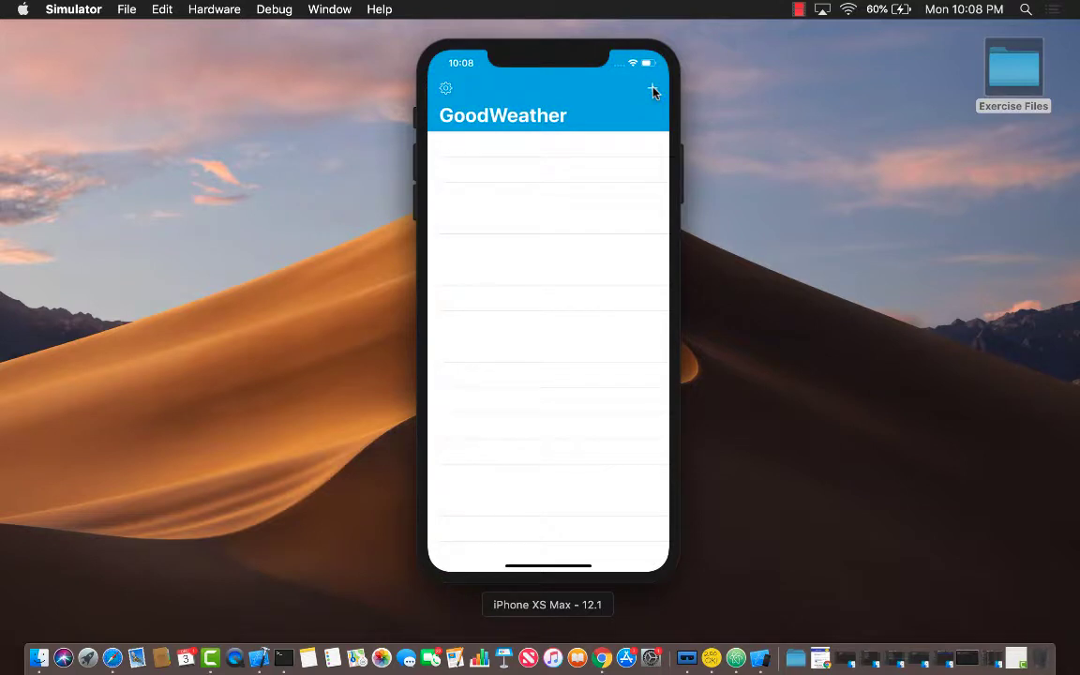
Step: Add Houston via the Add City screen so it lists at 55°
{"action": "left_click", "coordinate": [653, 90]}
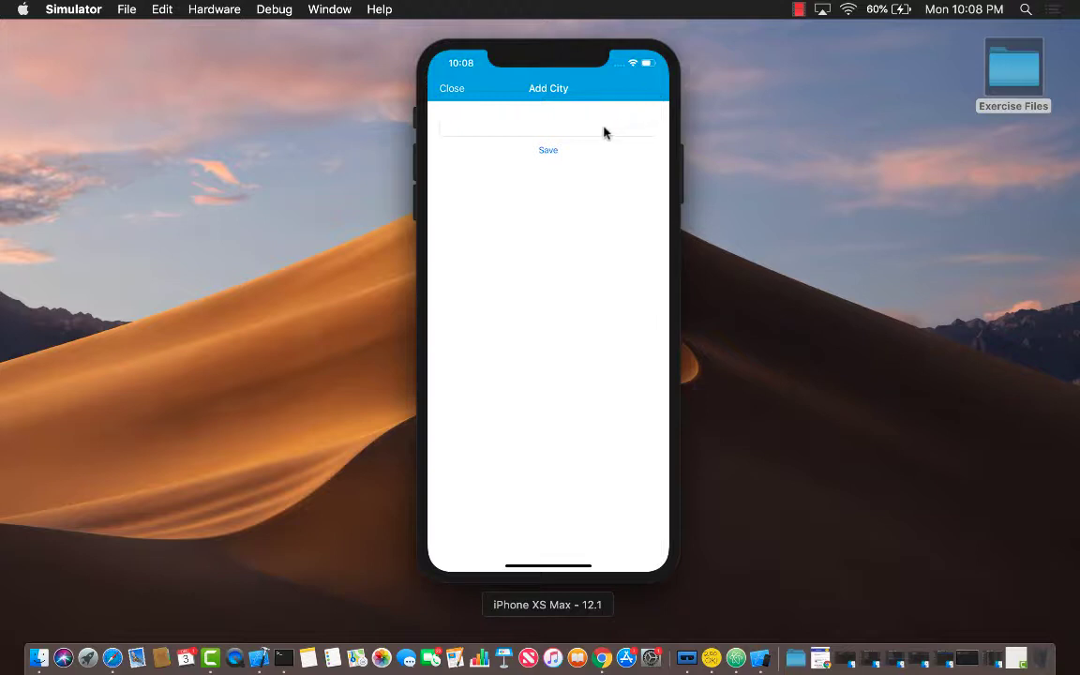
{"action": "type", "text": "Houston"}
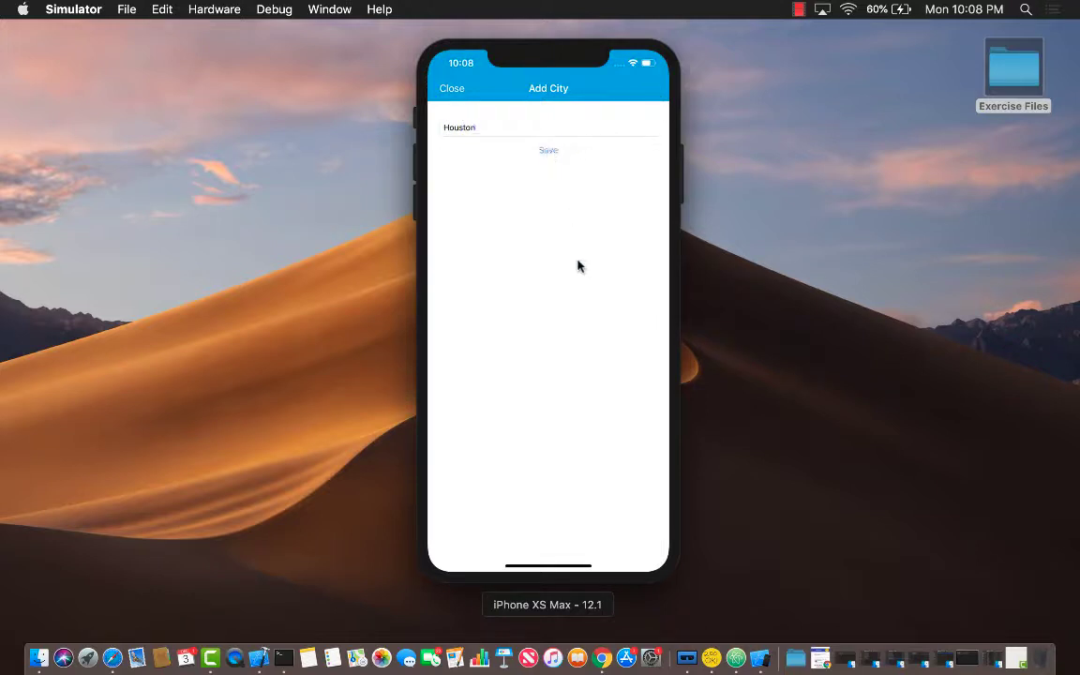
{"action": "left_click", "coordinate": [548, 150]}
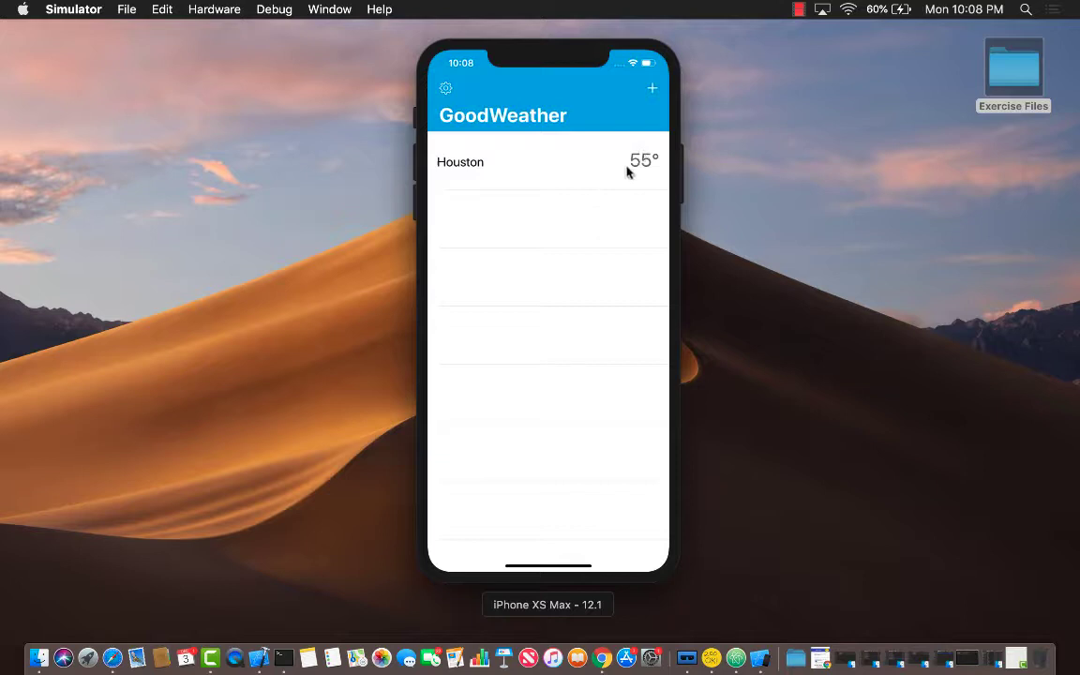
{"action": "mouse_move", "coordinate": [694, 225]}
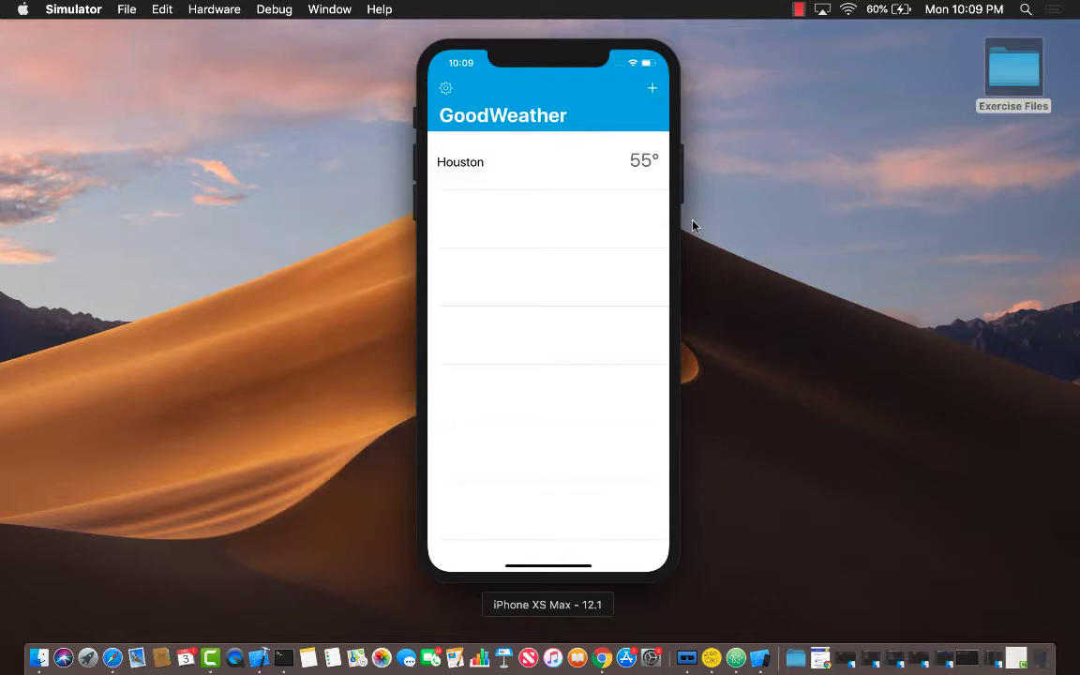
{"action": "mouse_move", "coordinate": [683, 198]}
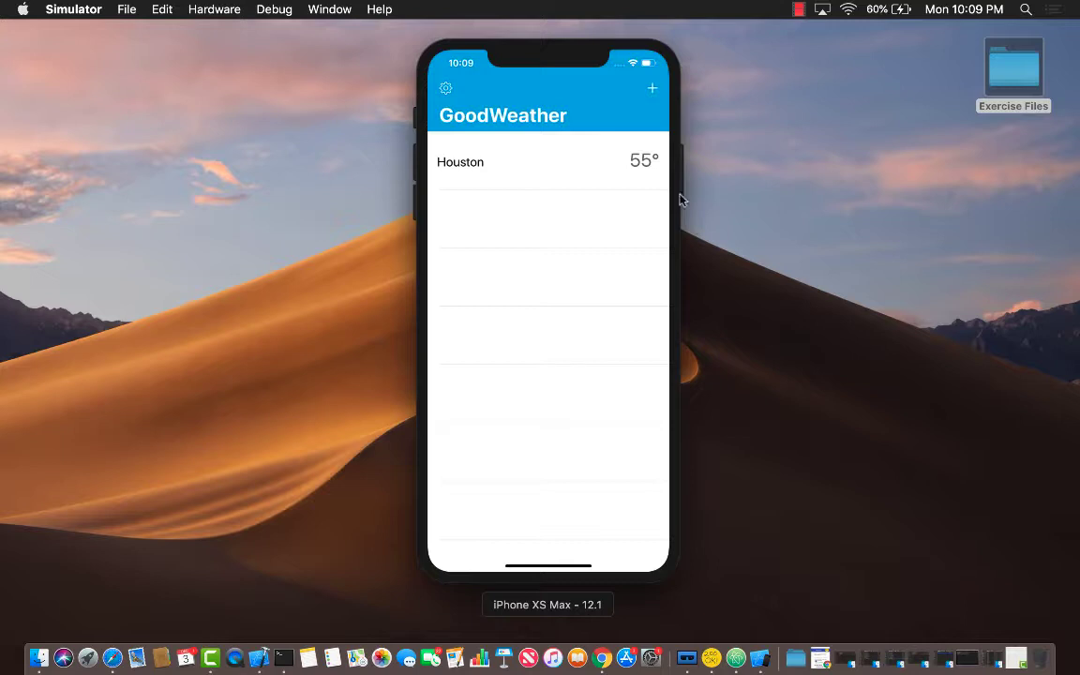
Step: Add Denver via the Add City screen so it lists at 28° below Houston
{"action": "left_click", "coordinate": [653, 88]}
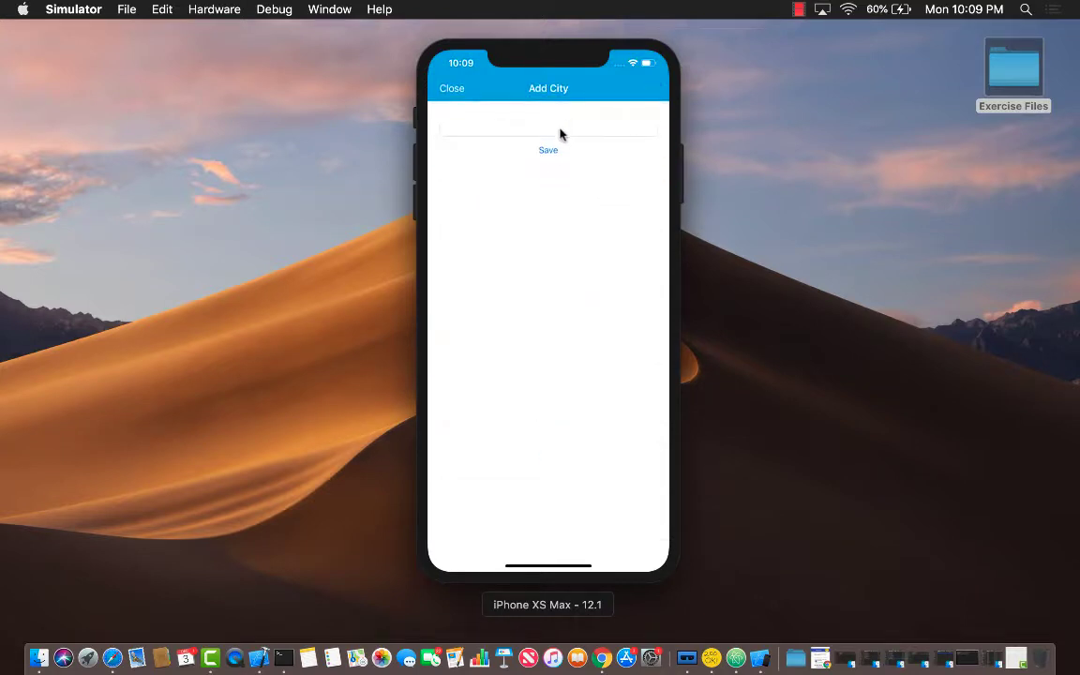
{"action": "type", "text": "Denver"}
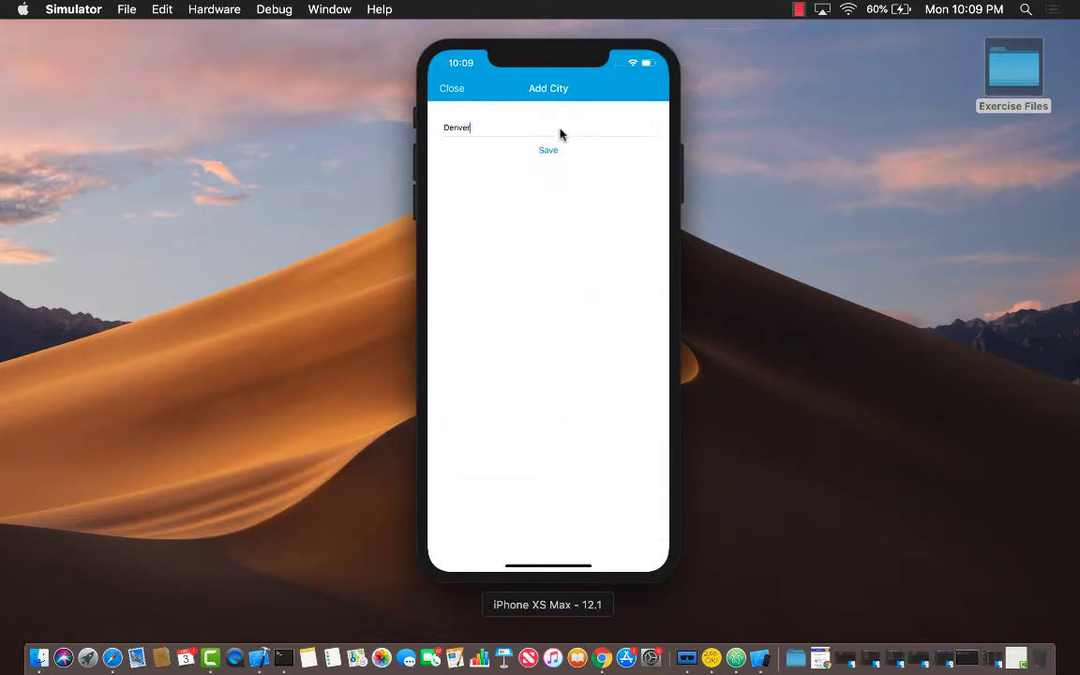
{"action": "left_click", "coordinate": [547, 150]}
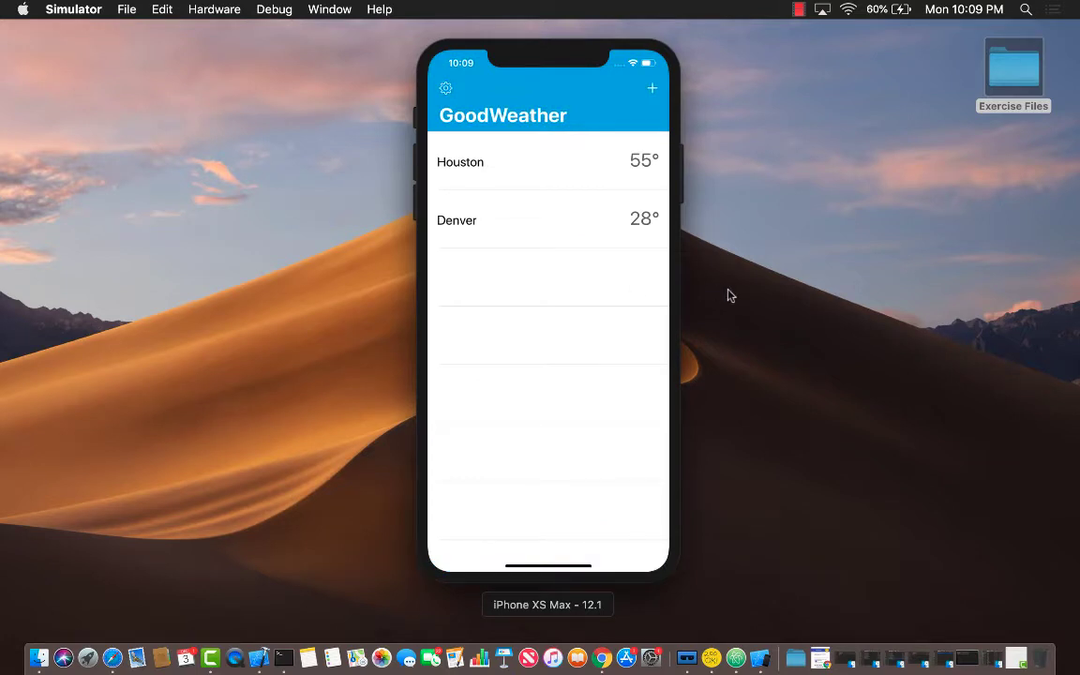
{"action": "mouse_move", "coordinate": [750, 289]}
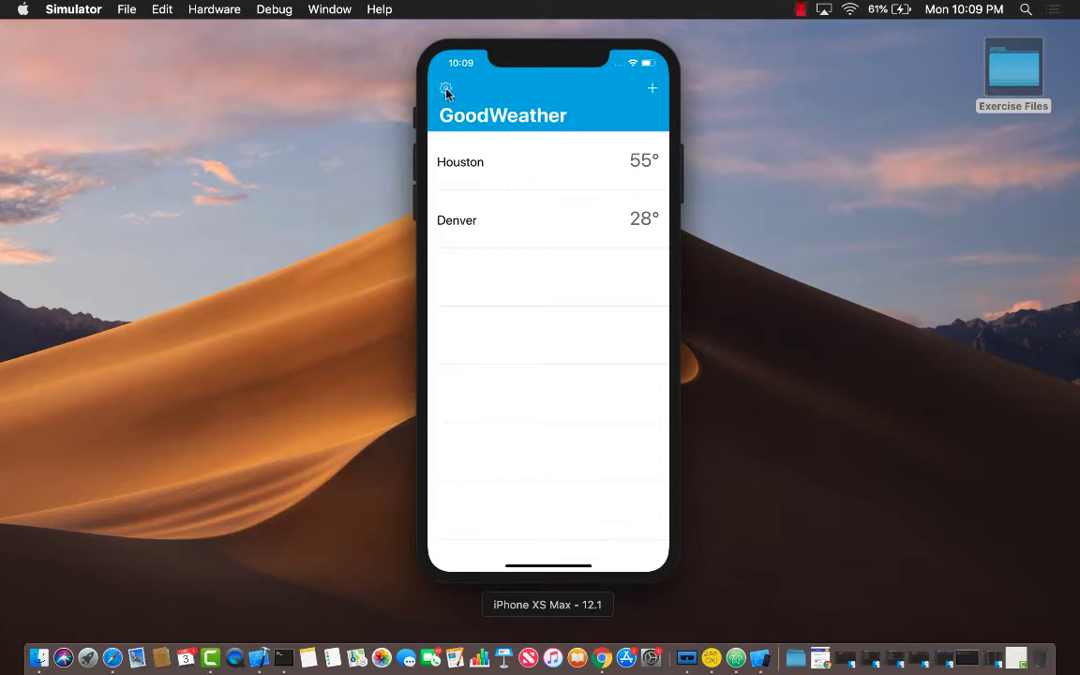
Step: Set the unit to Celsius in Settings so Houston reads 13° and Denver -2°
{"action": "left_click", "coordinate": [446, 88]}
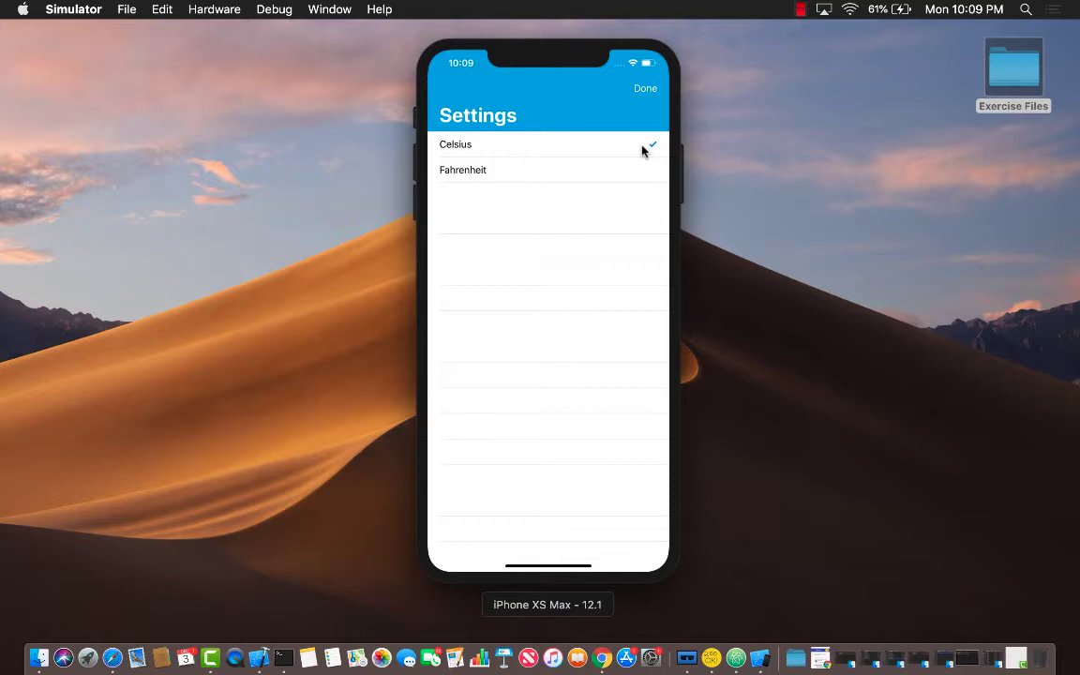
{"action": "left_click", "coordinate": [645, 88]}
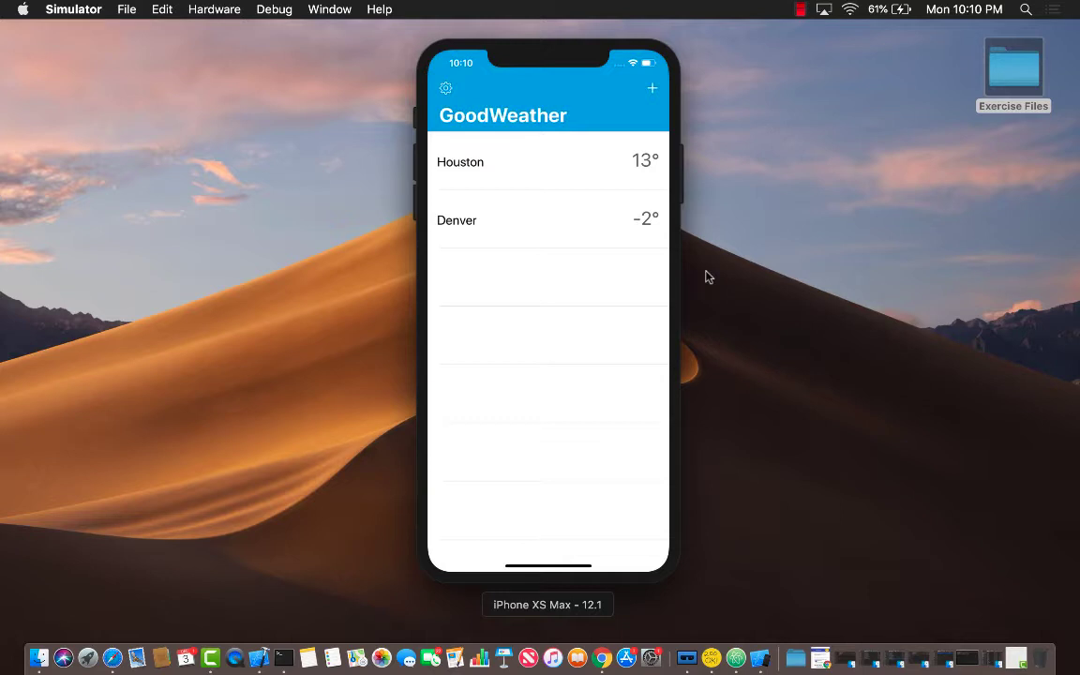
Step: Set the unit back to Fahrenheit in Settings so Houston reads 55° and Denver 28°
{"action": "left_click", "coordinate": [447, 88]}
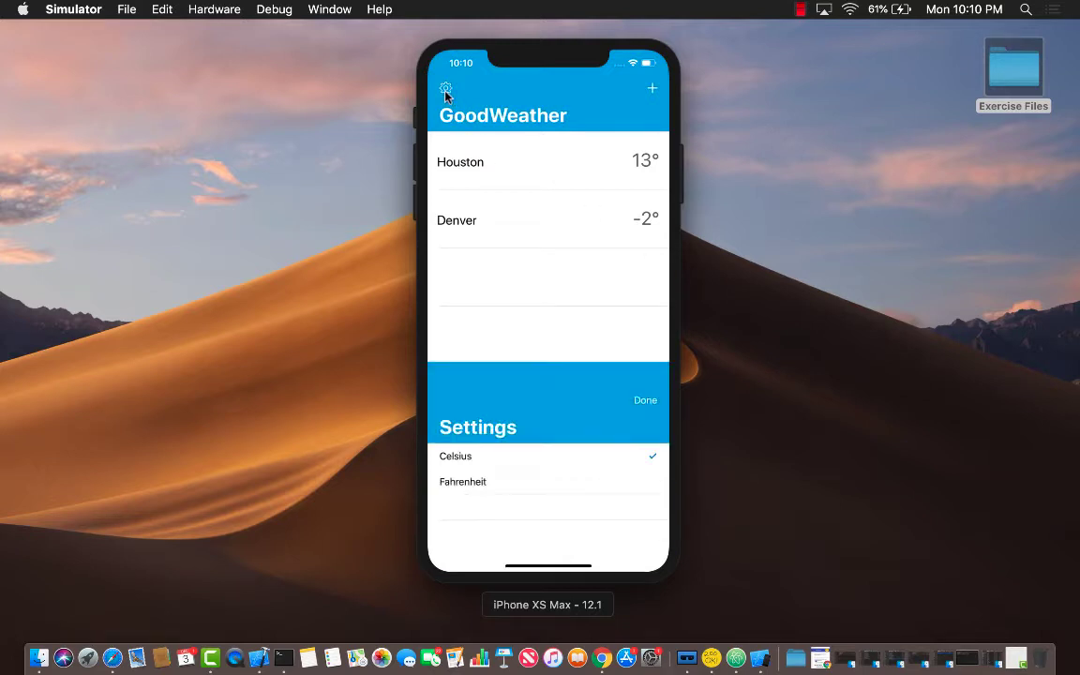
{"action": "left_click", "coordinate": [463, 480]}
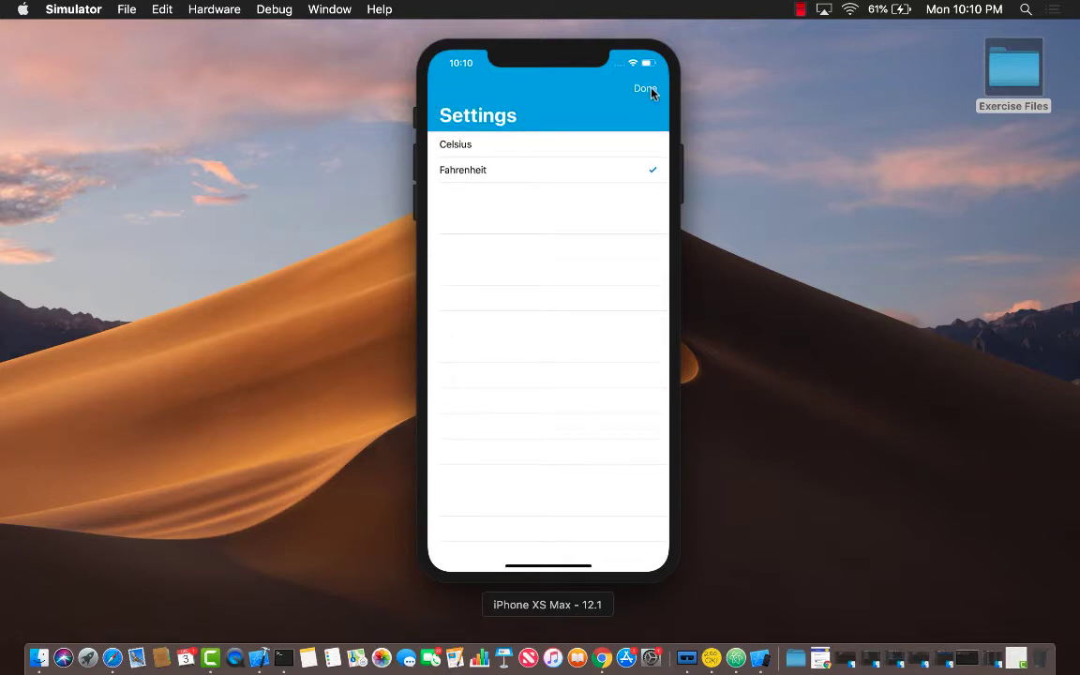
{"action": "left_click", "coordinate": [645, 89]}
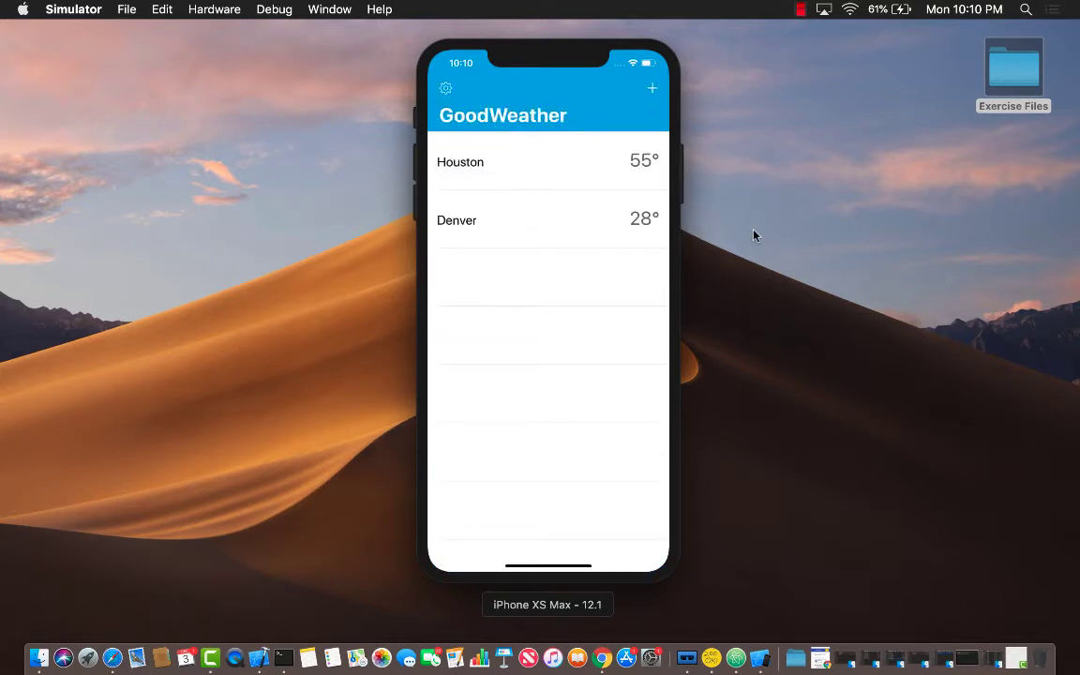